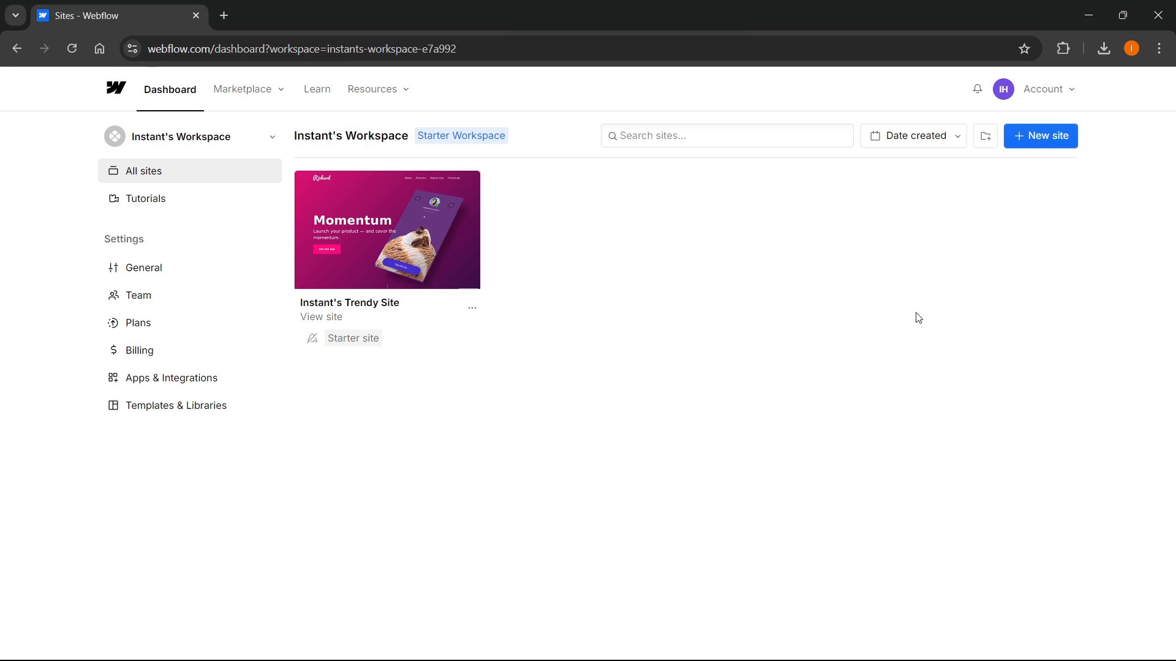
mouse_move(844, 280)
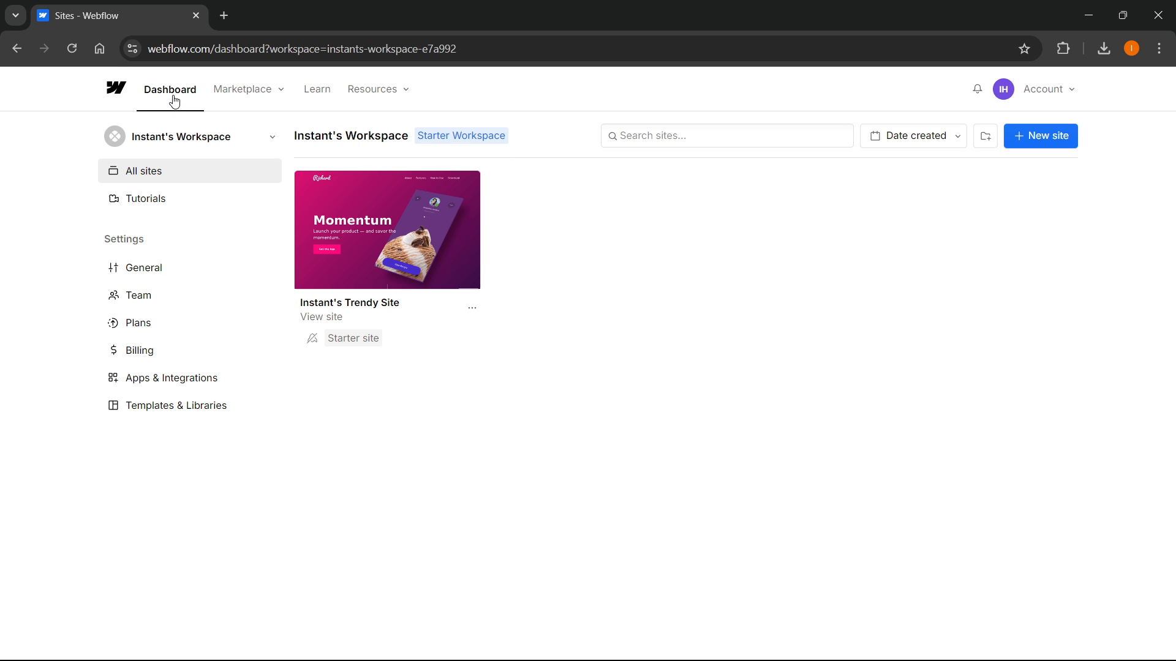
From the workspace's All sites list, reach the General settings of Instant's Trendy Site via its actions menu.
click(169, 88)
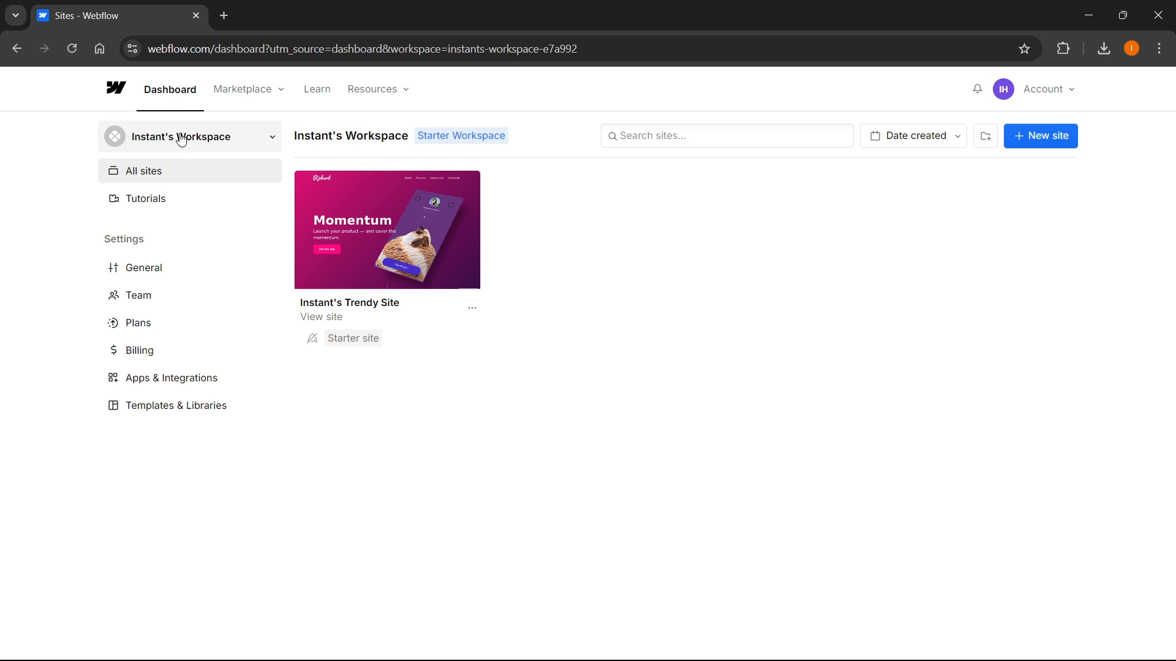
click(143, 171)
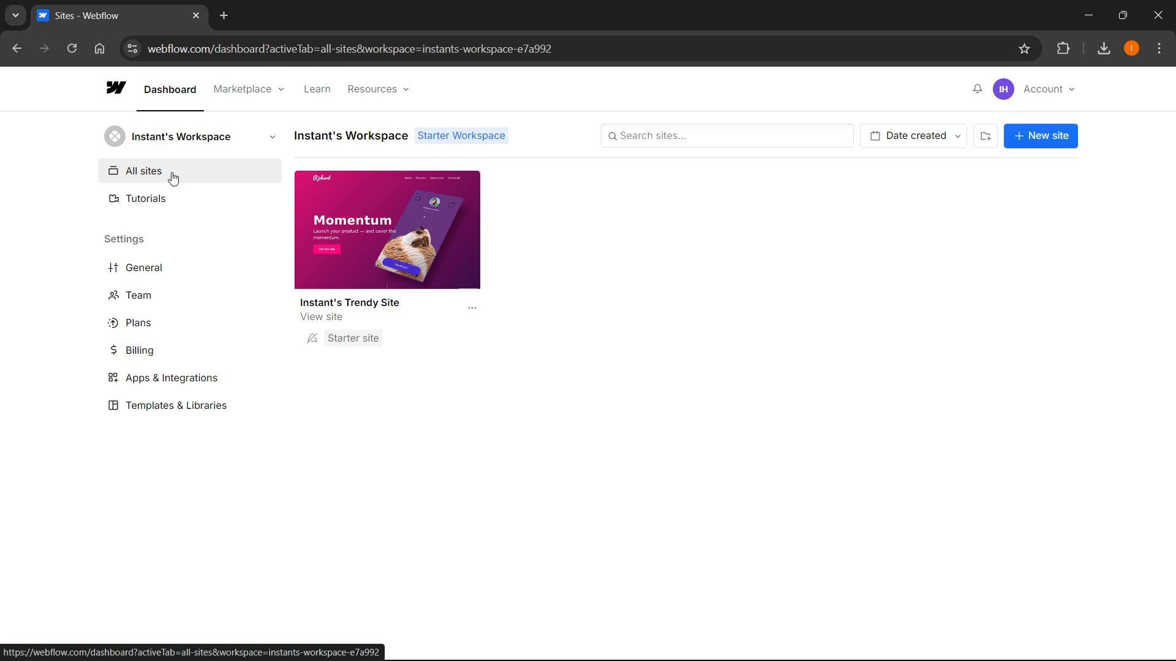
mouse_move(473, 308)
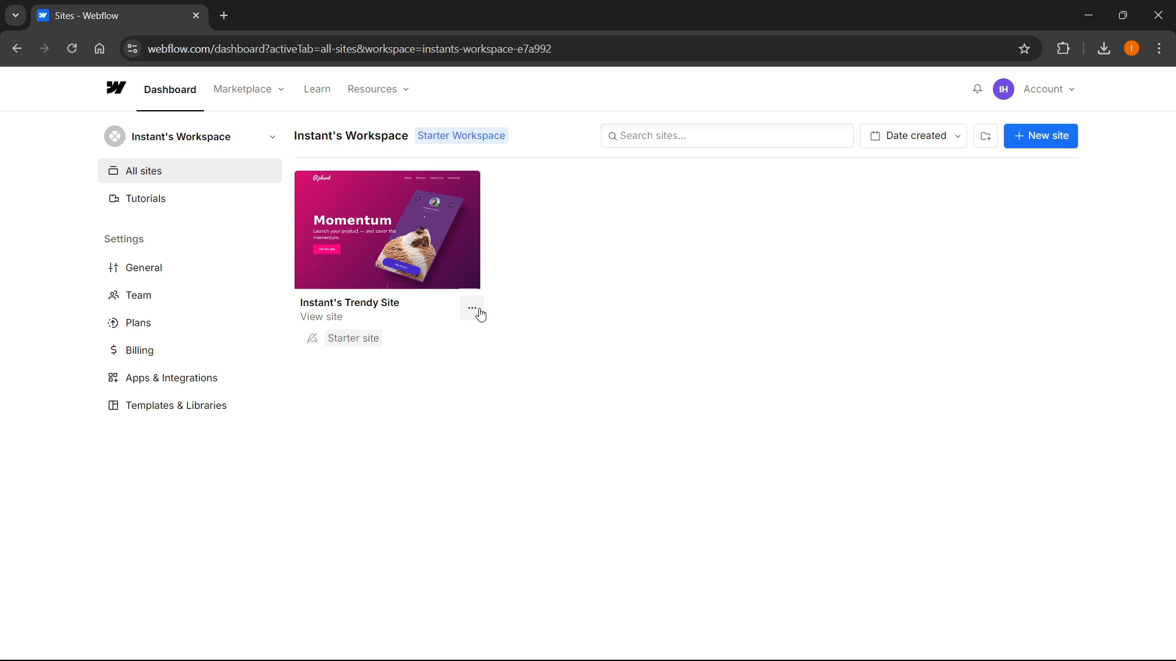
click(471, 309)
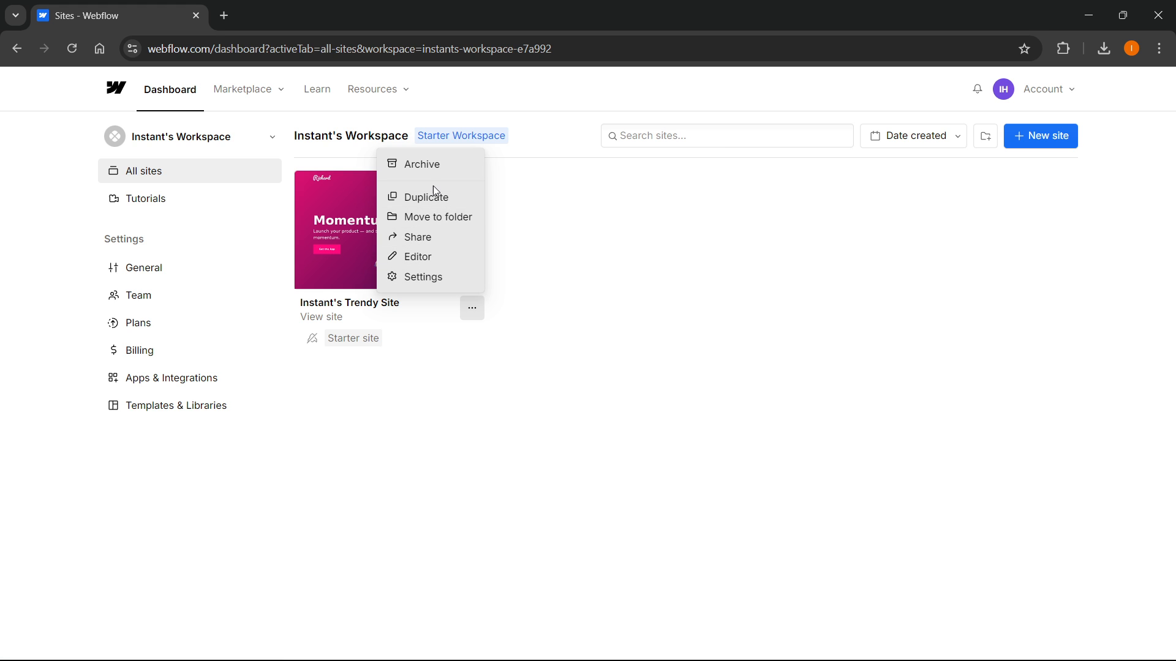
mouse_move(436, 282)
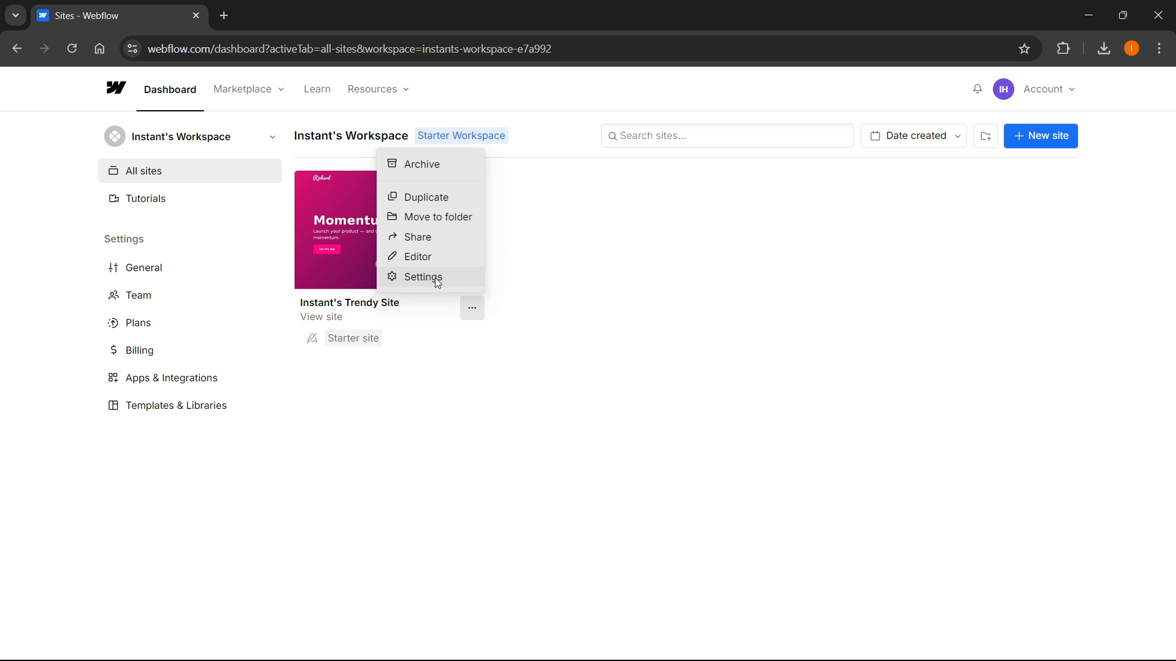
click(422, 277)
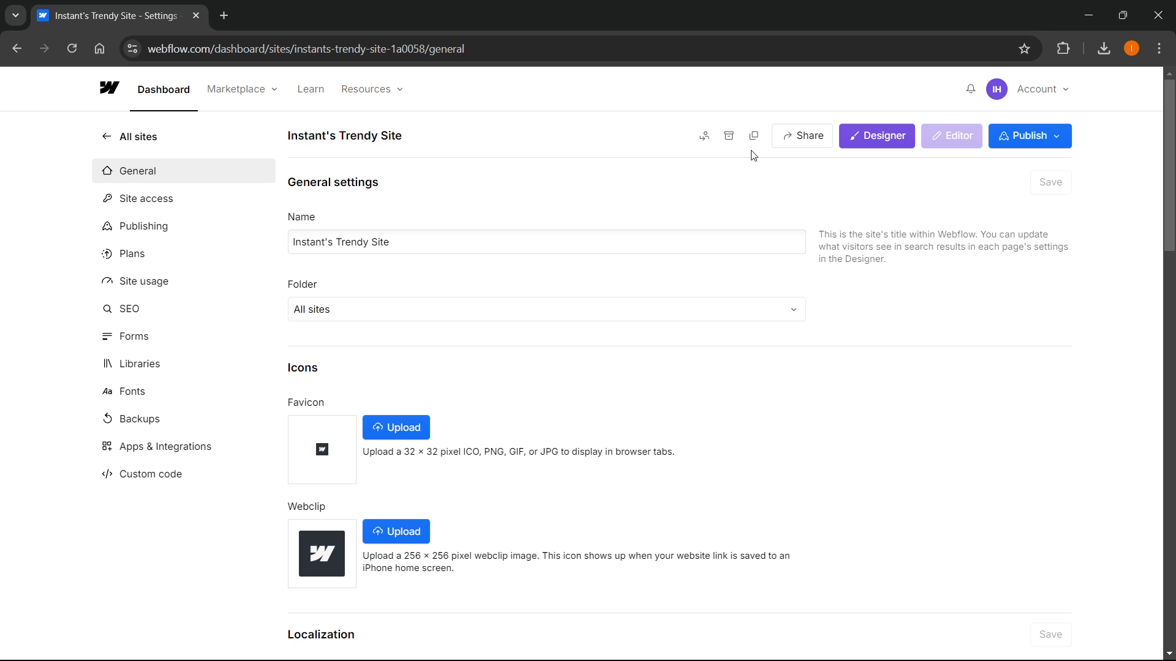
mouse_move(135, 136)
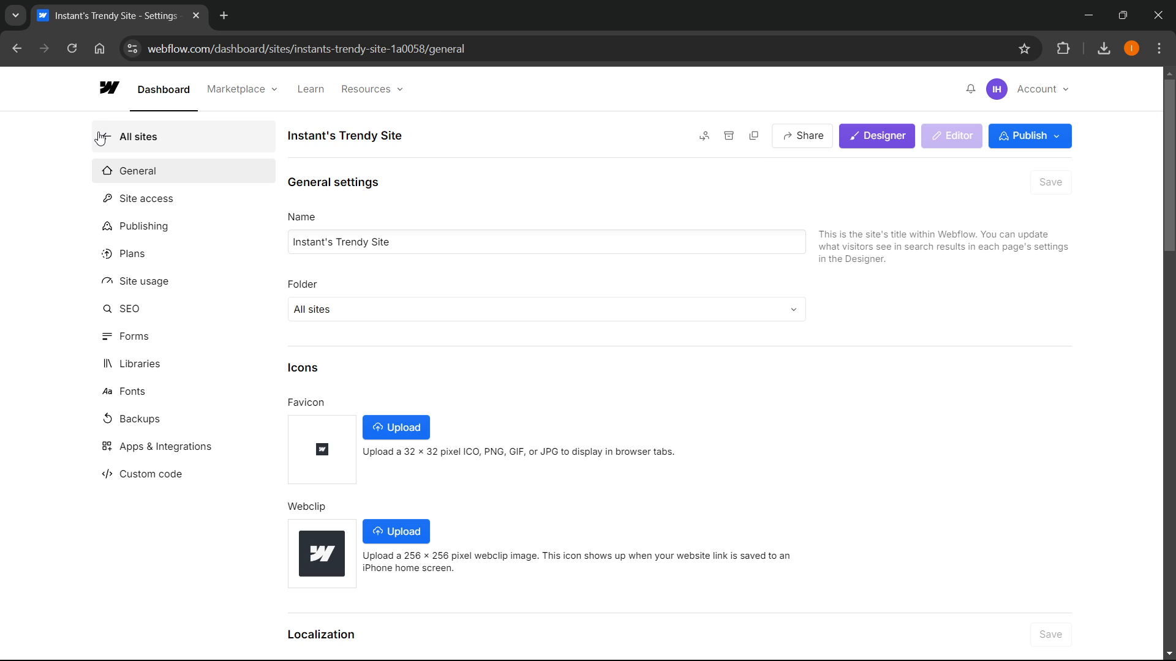
mouse_move(121, 163)
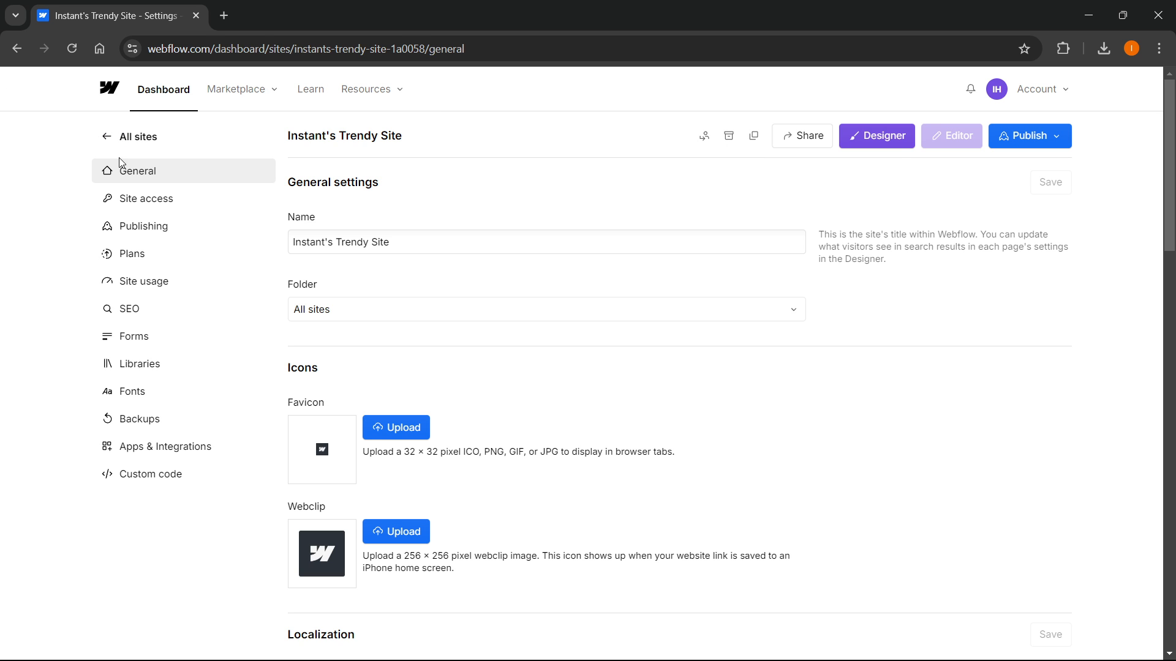
Return to All sites and browse the site card's actions menu without choosing anything.
click(138, 136)
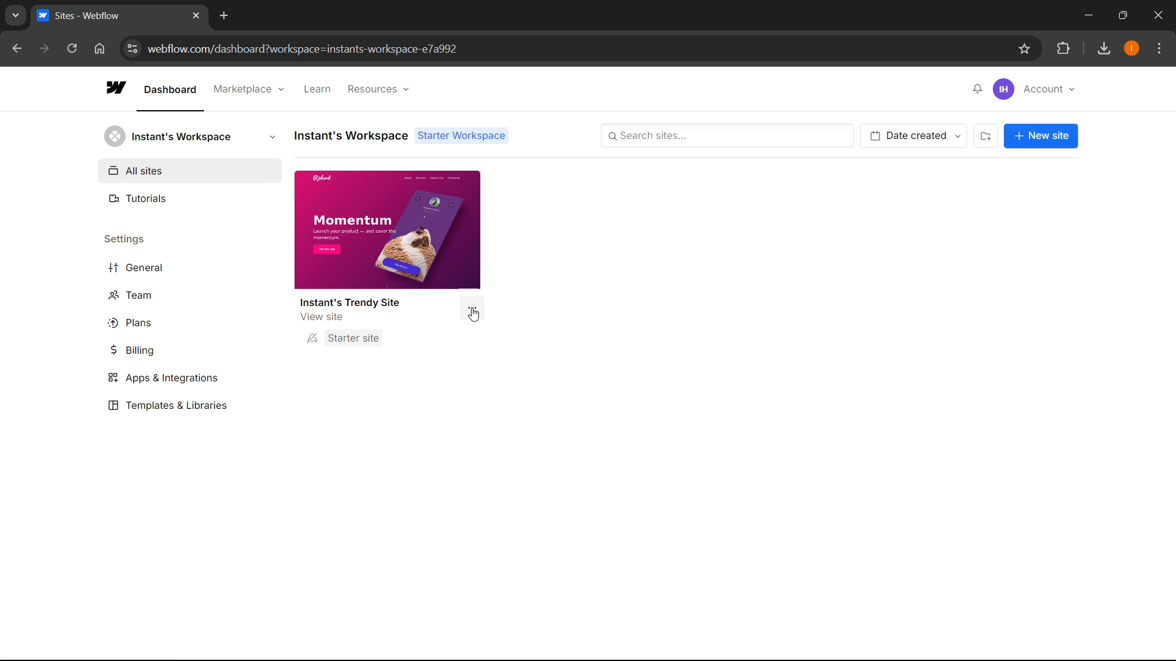
click(472, 307)
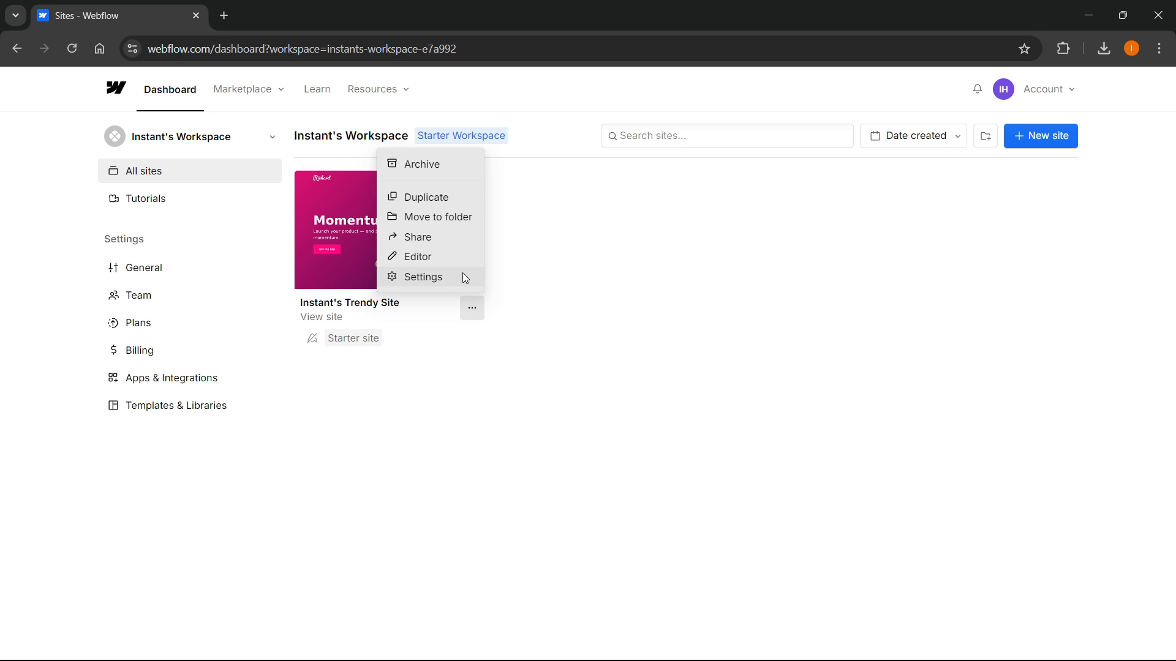
click(576, 363)
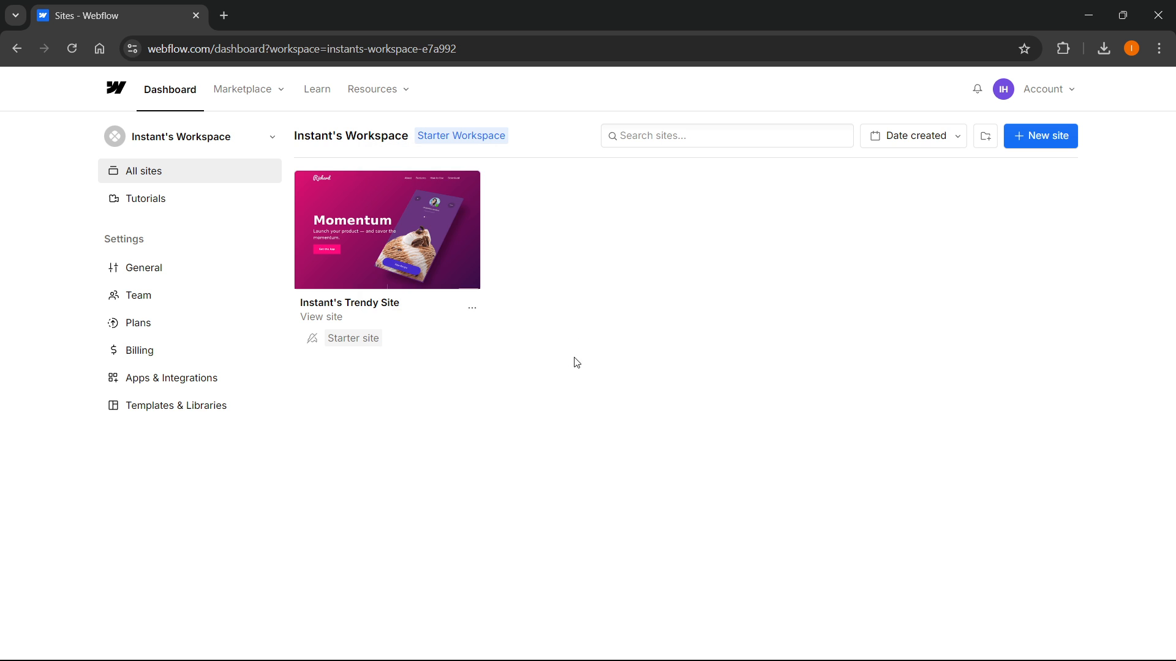
click(471, 309)
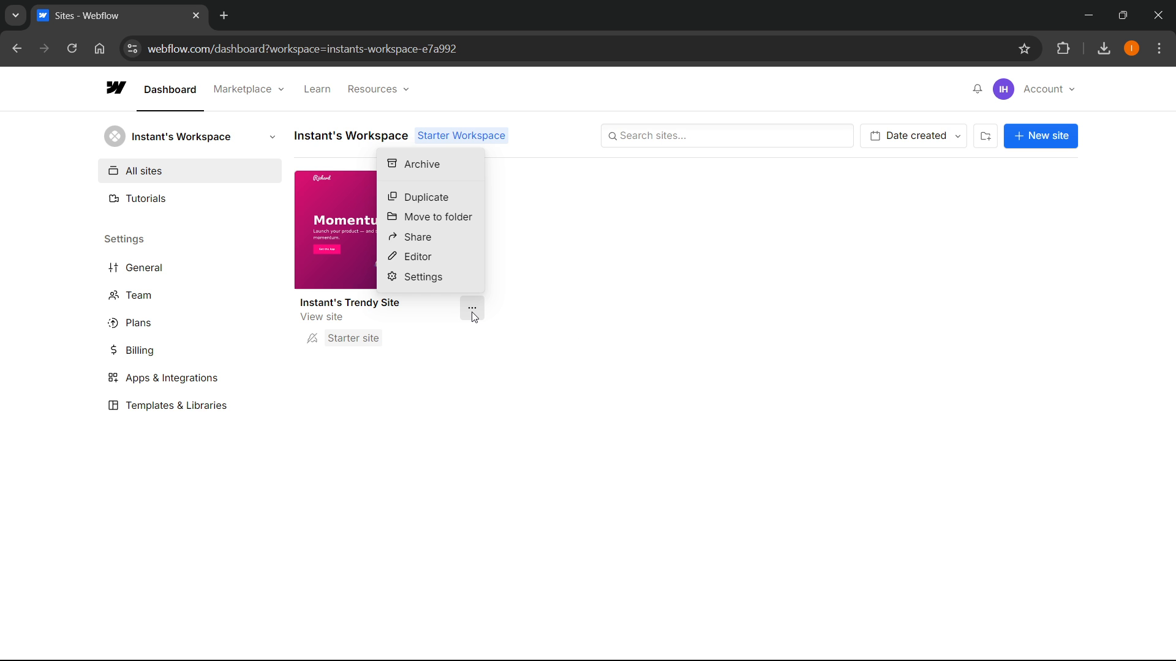
mouse_move(441, 251)
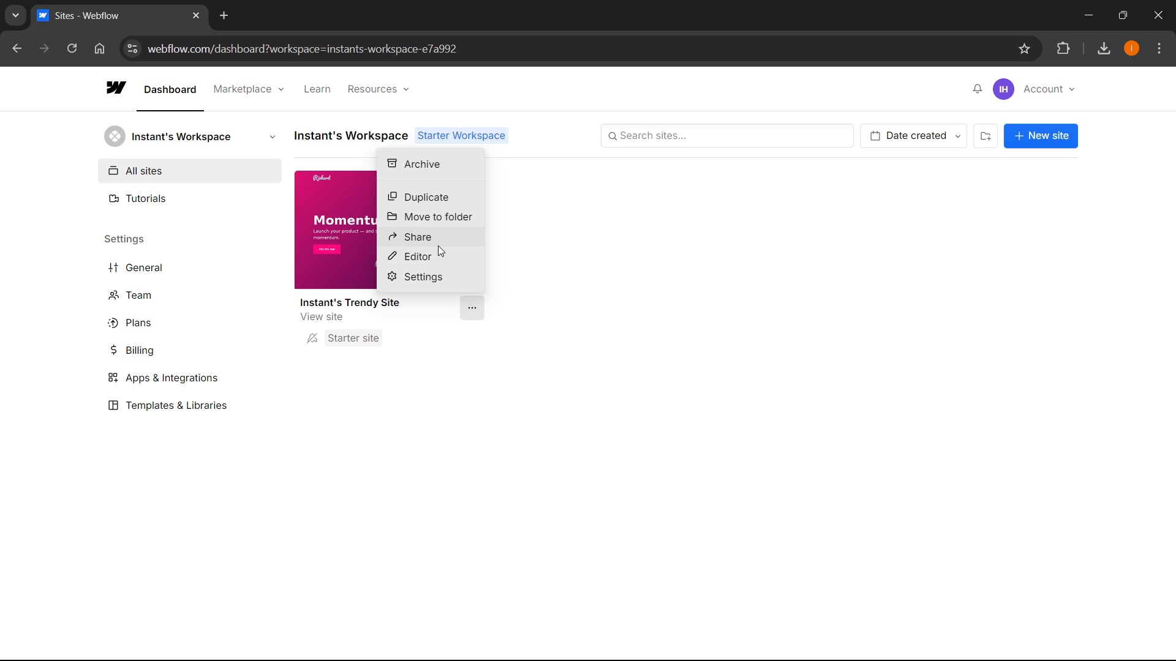
mouse_move(452, 170)
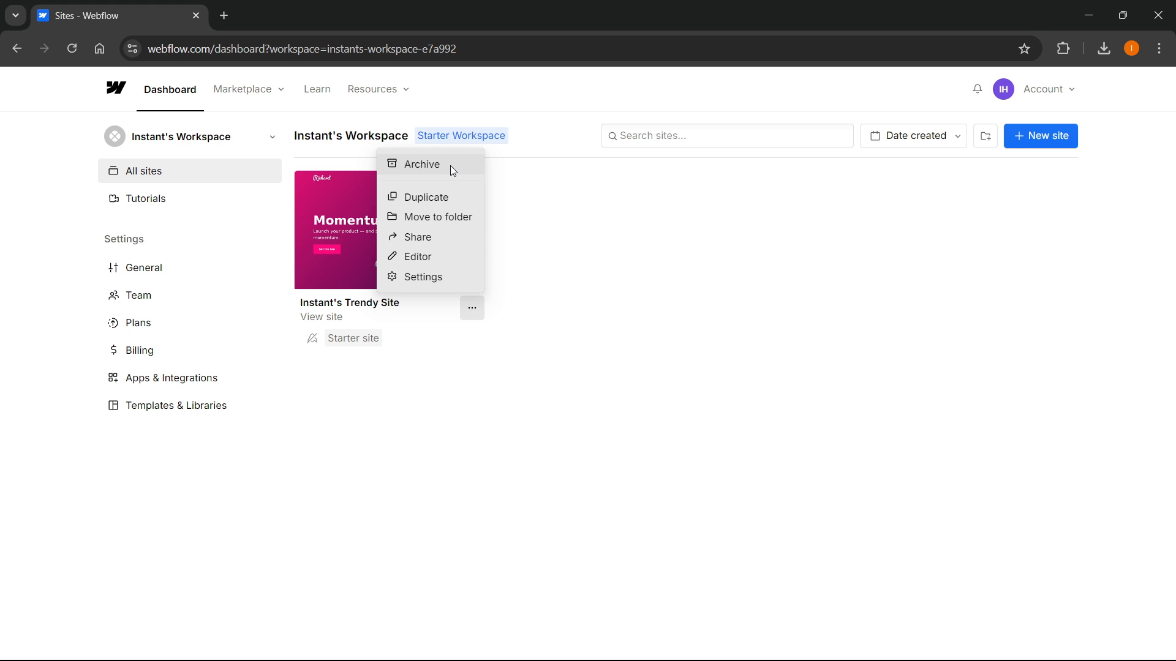
click(472, 307)
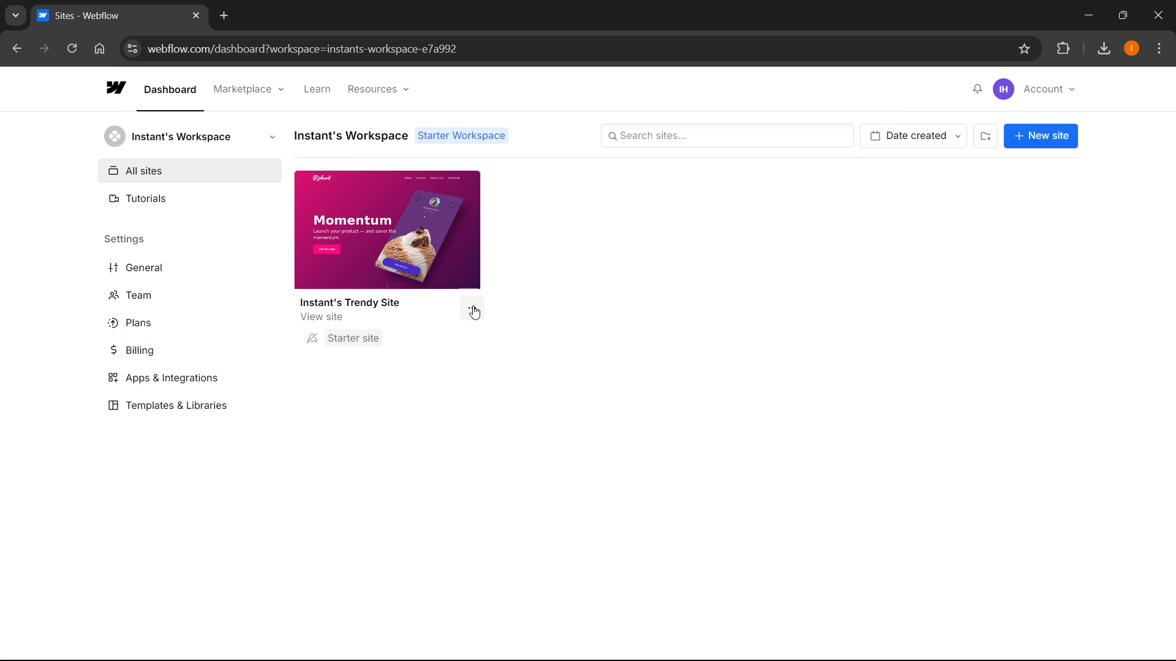
Start archiving the site and enter its identifier 'instants-trendy-site-1a0058' in the confirmation field.
click(473, 309)
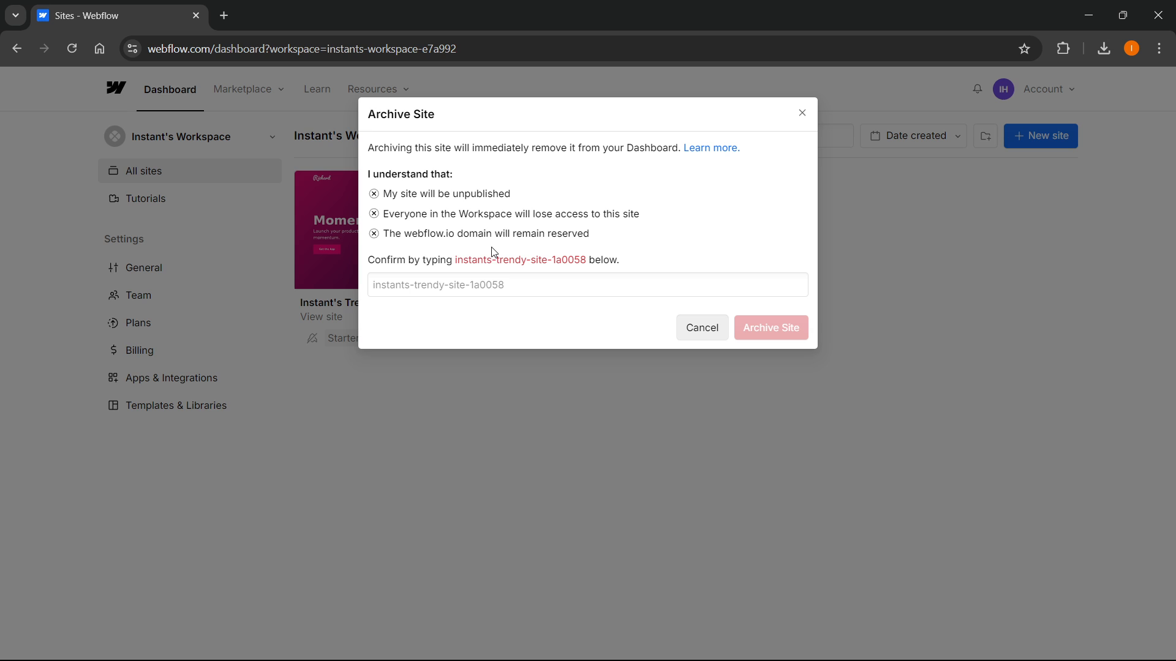
mouse_move(411, 172)
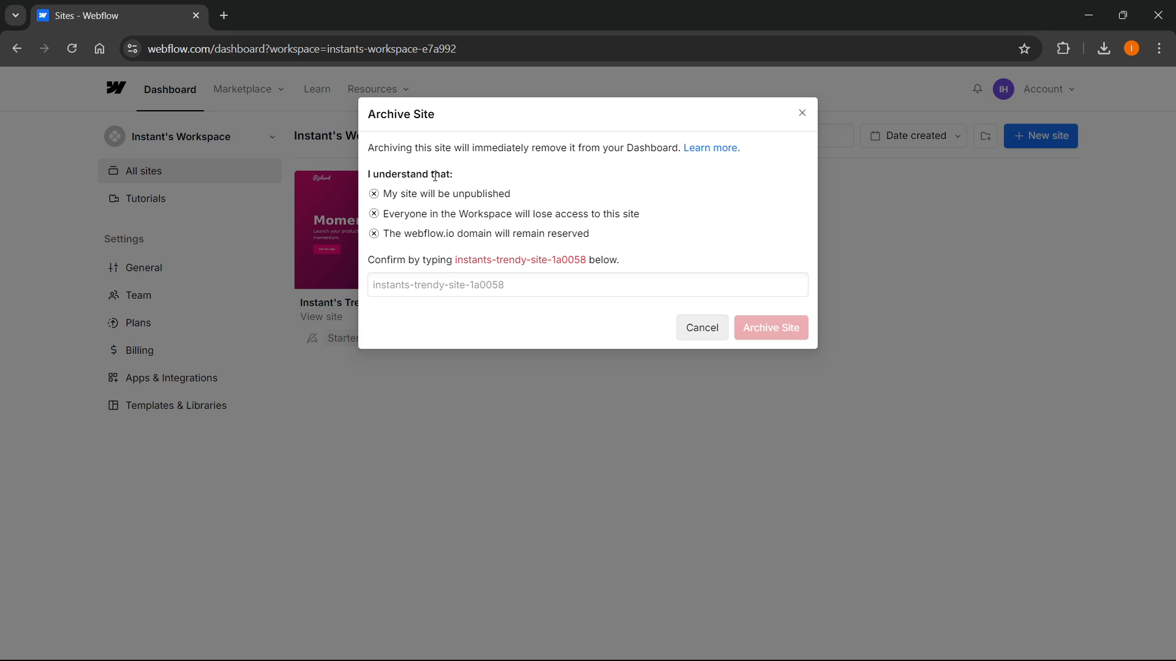
mouse_move(385, 218)
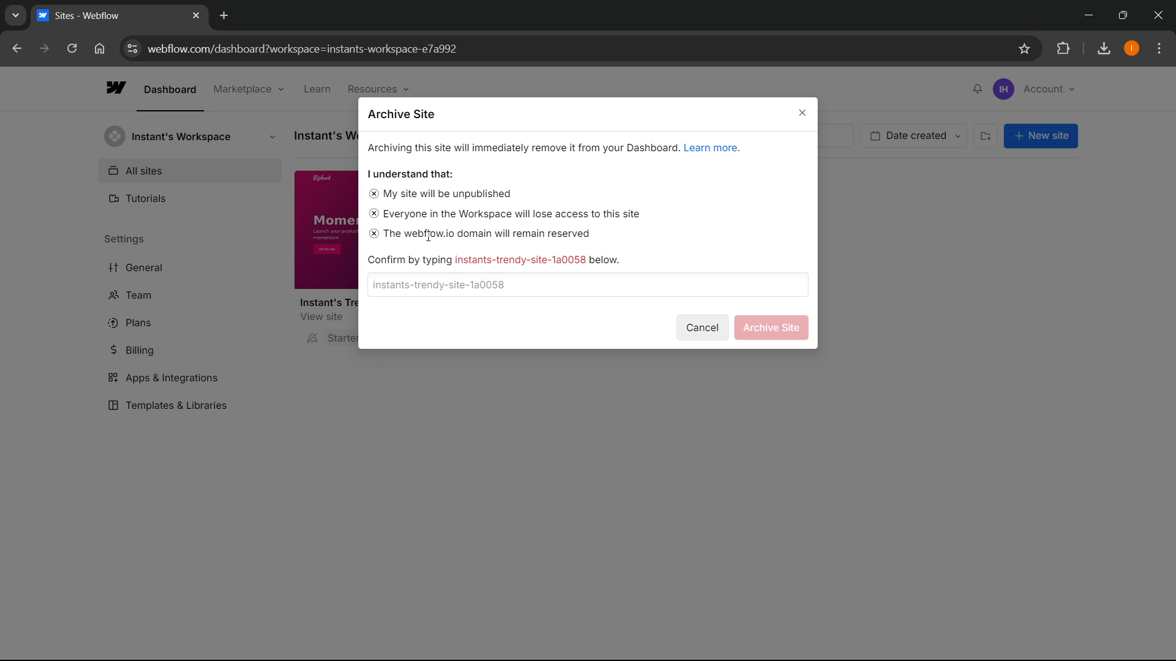
mouse_move(538, 247)
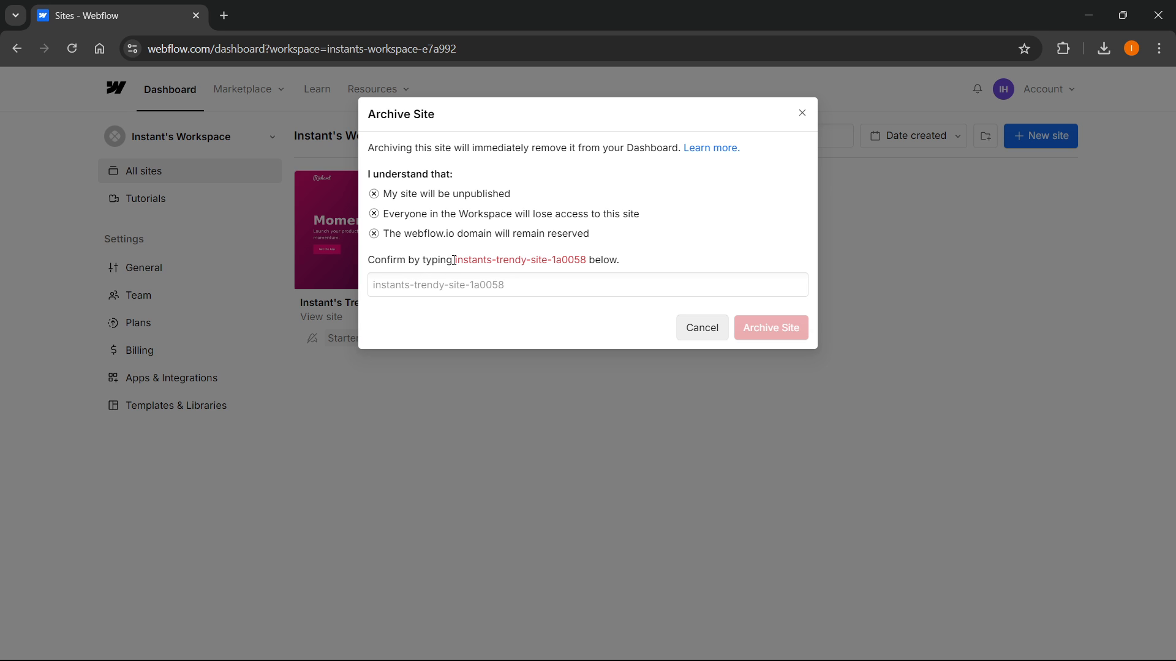
mouse_move(548, 255)
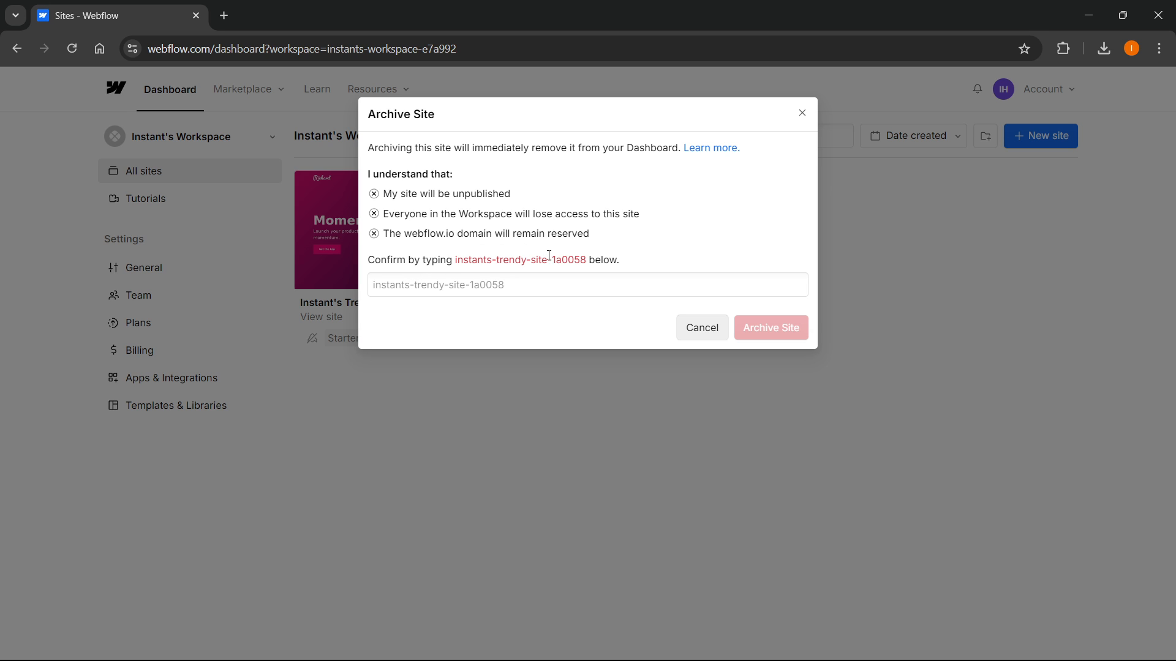
click(586, 284)
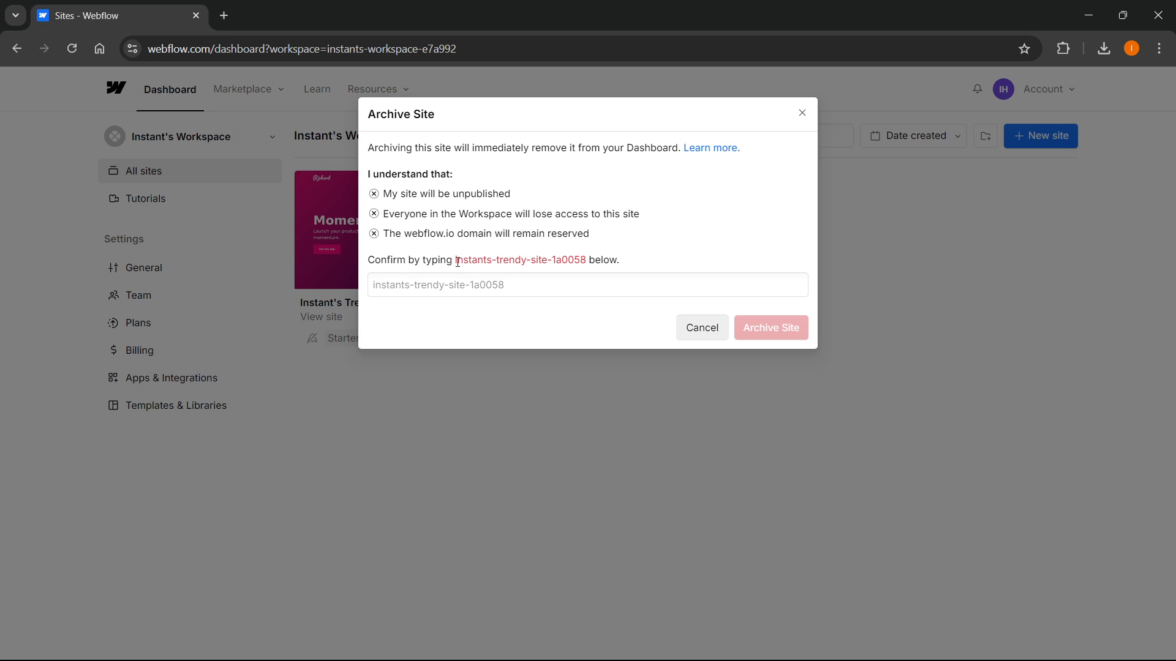
double_click(519, 259)
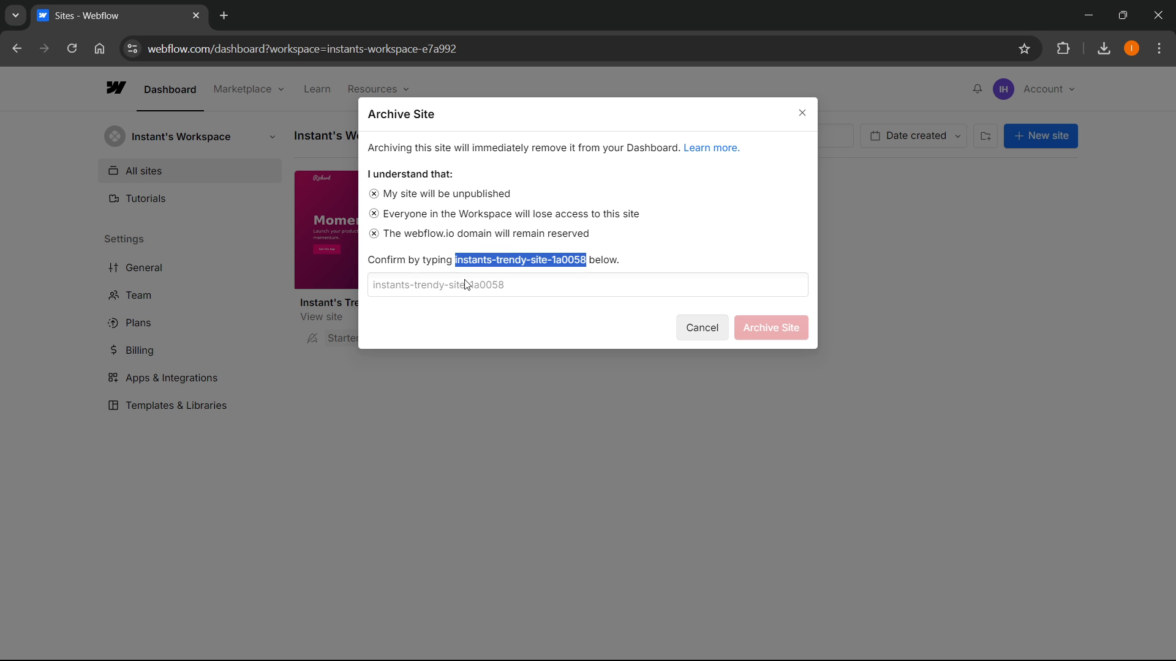
text(instants-trendy-site-1a0058)
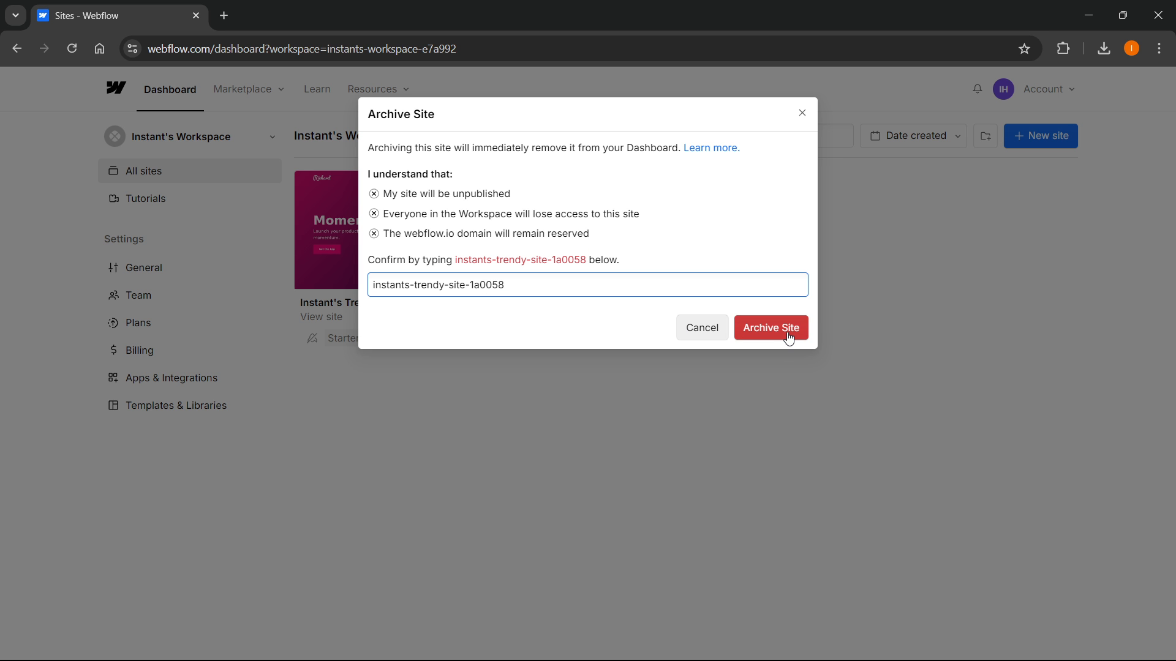
Confirm Archive Site, leaving the dashboard empty with the archived toast.
click(770, 329)
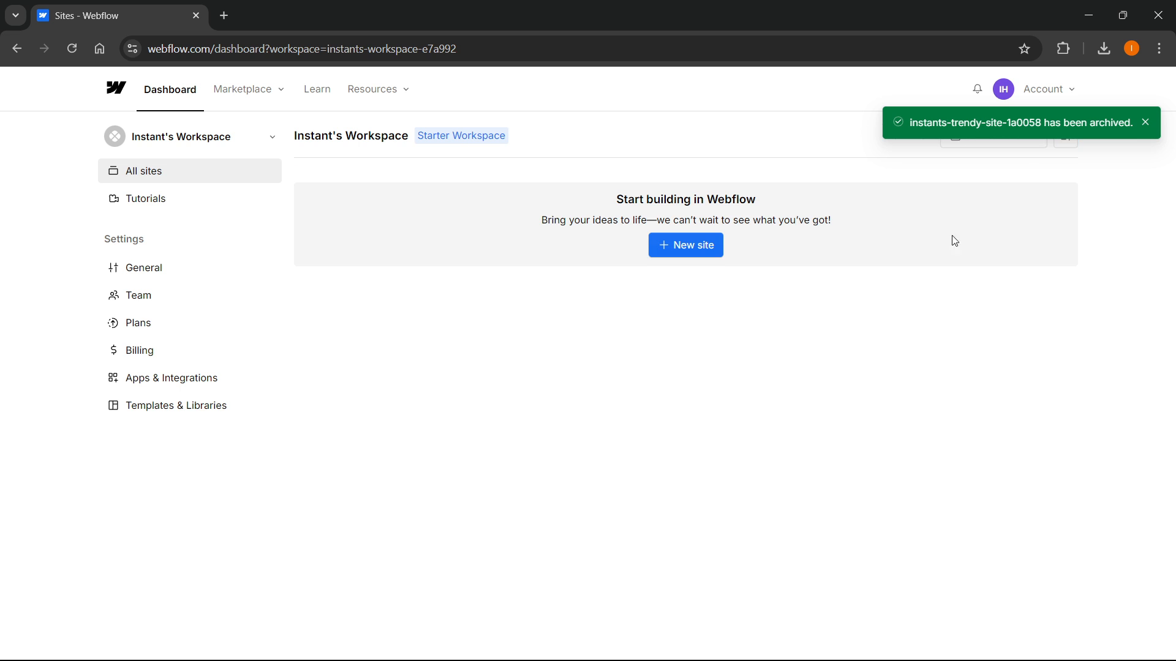
mouse_move(1031, 245)
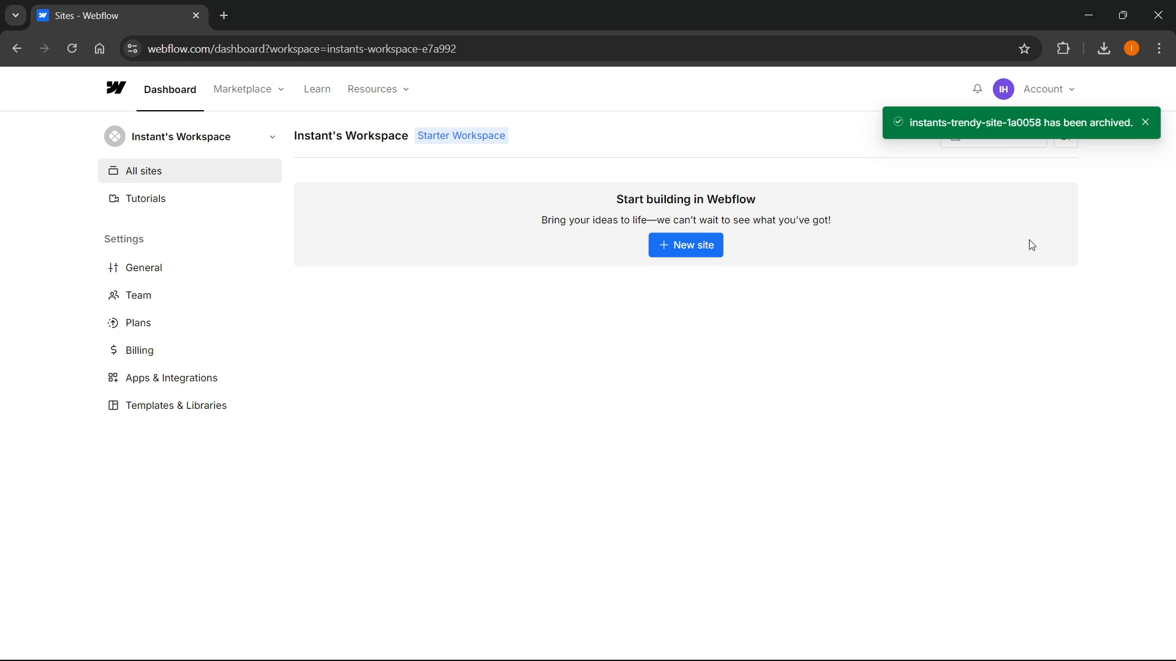
mouse_move(1035, 231)
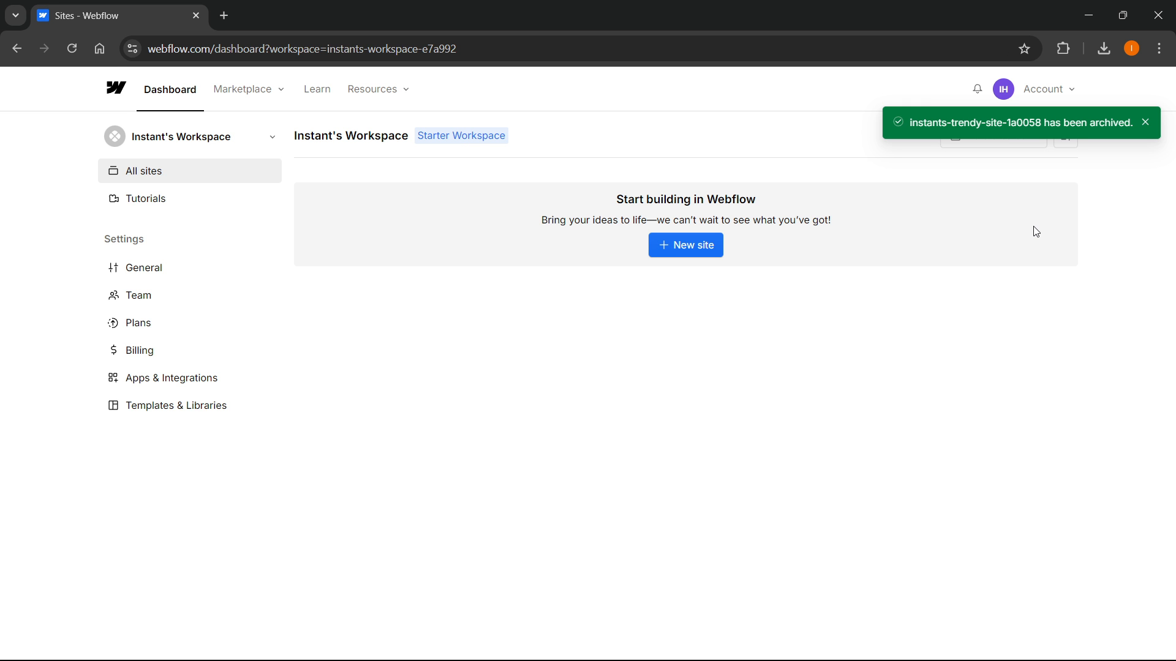